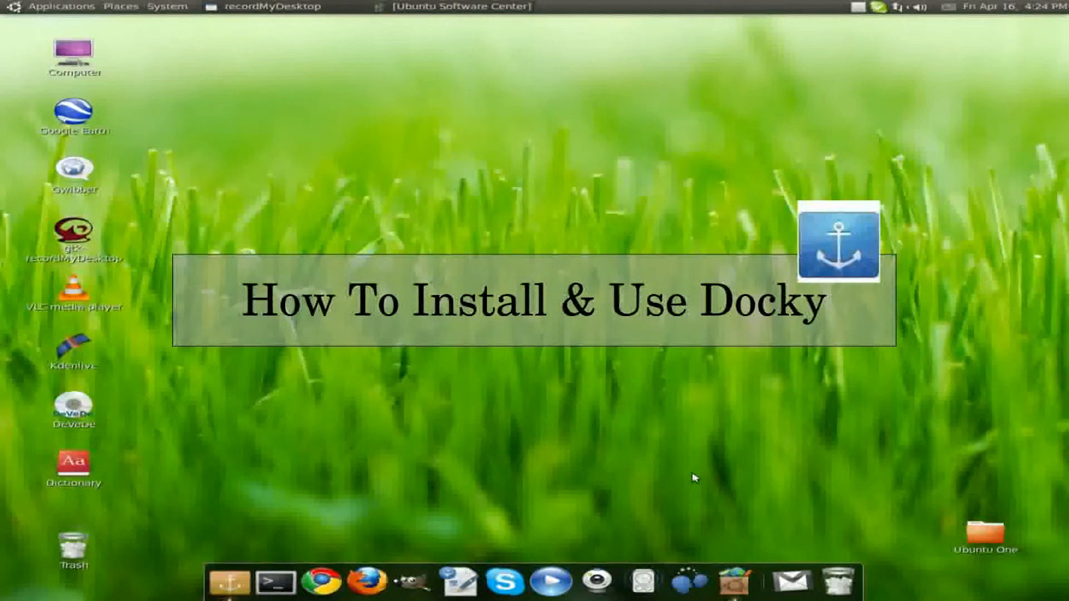
mouse_move(531, 551)
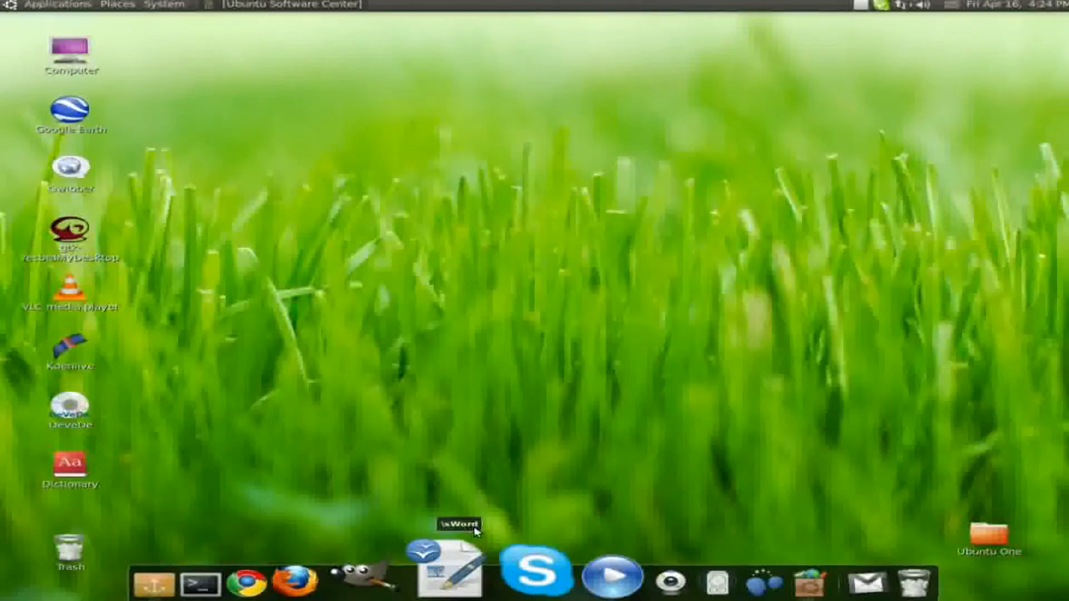
mouse_move(521, 525)
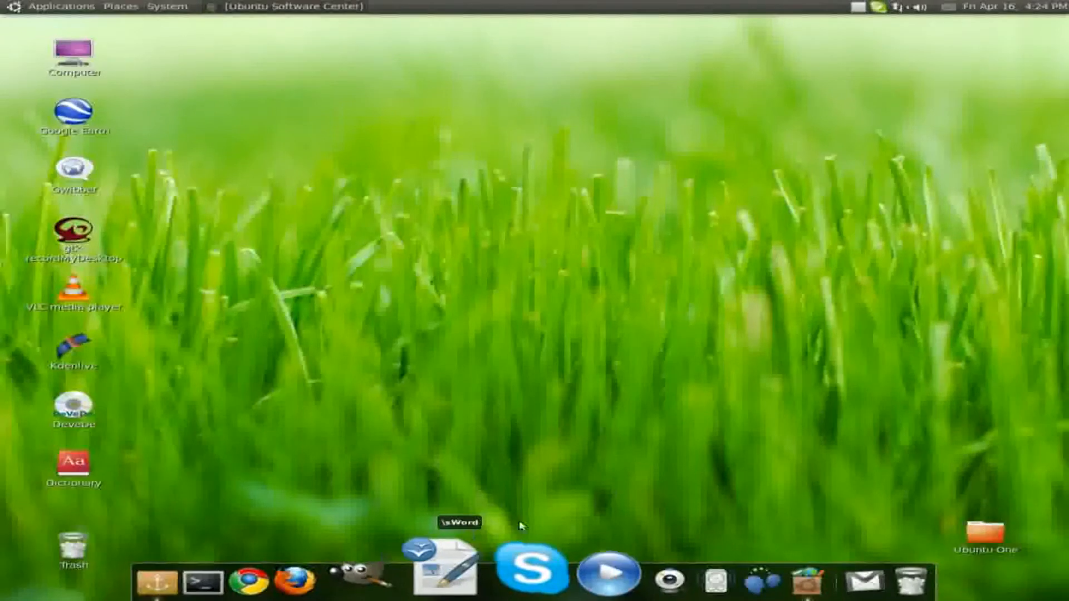
mouse_move(715, 331)
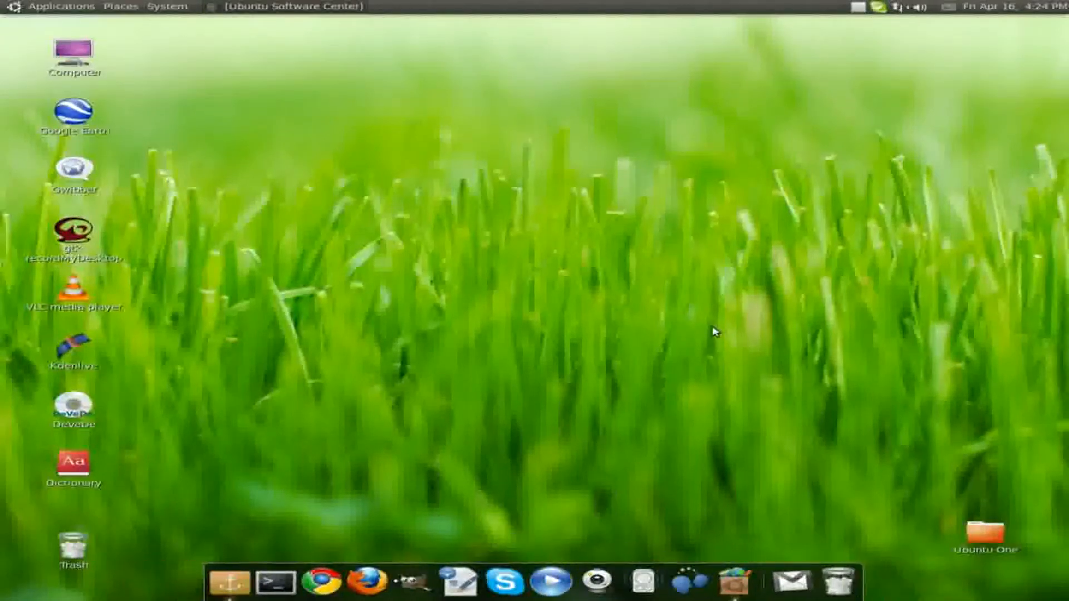
mouse_move(609, 482)
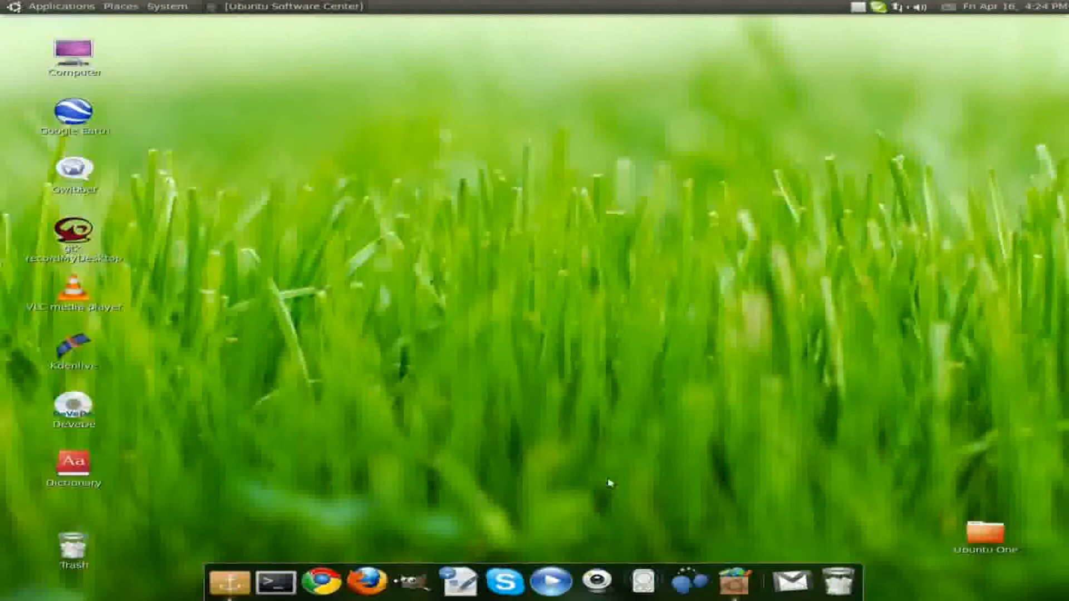
mouse_move(1022, 543)
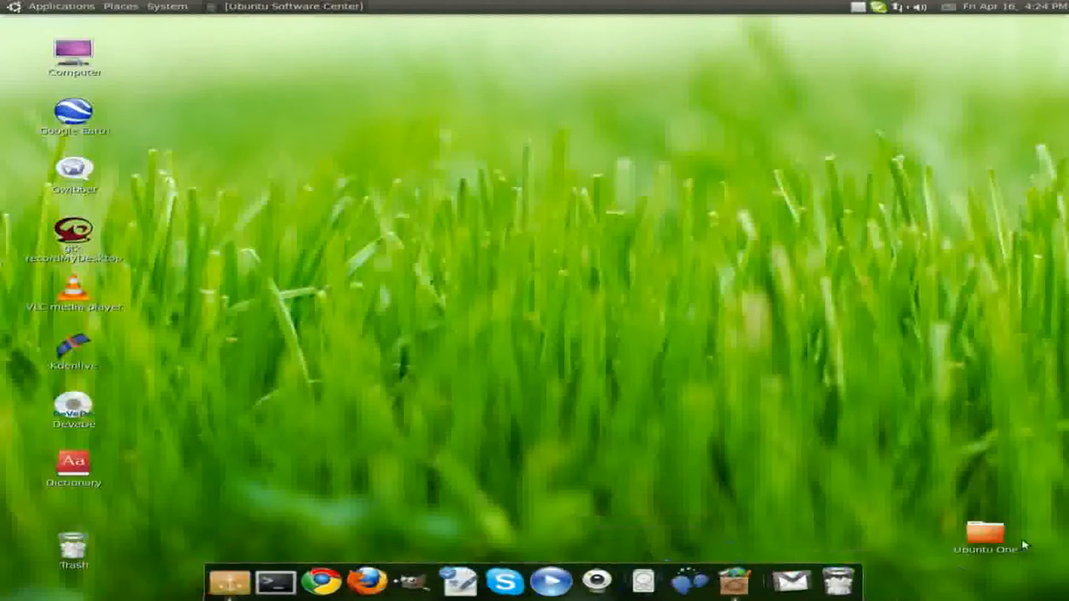
mouse_move(380, 388)
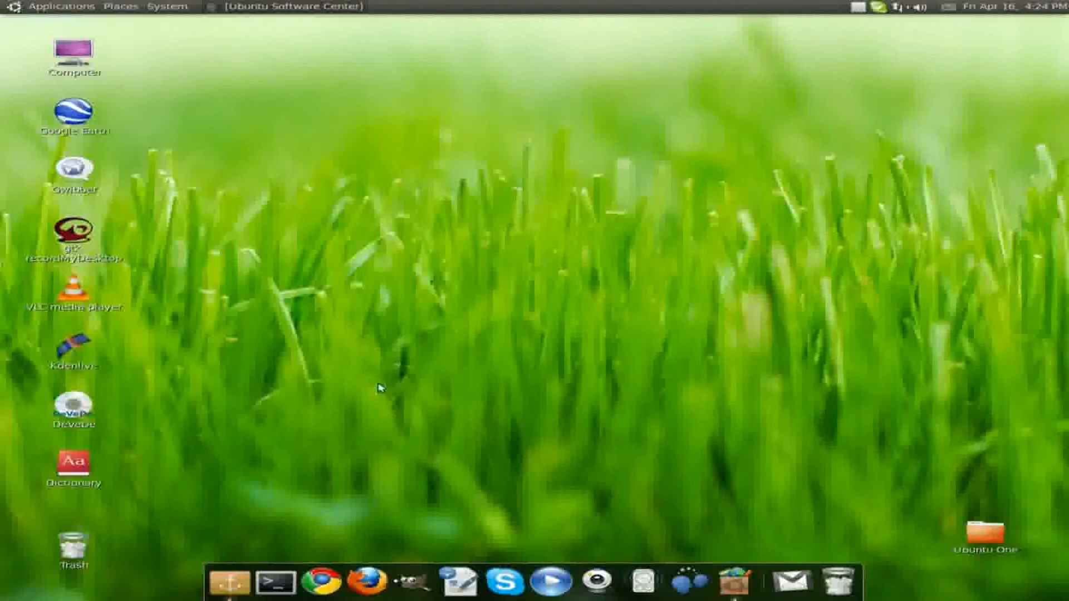
mouse_move(273, 350)
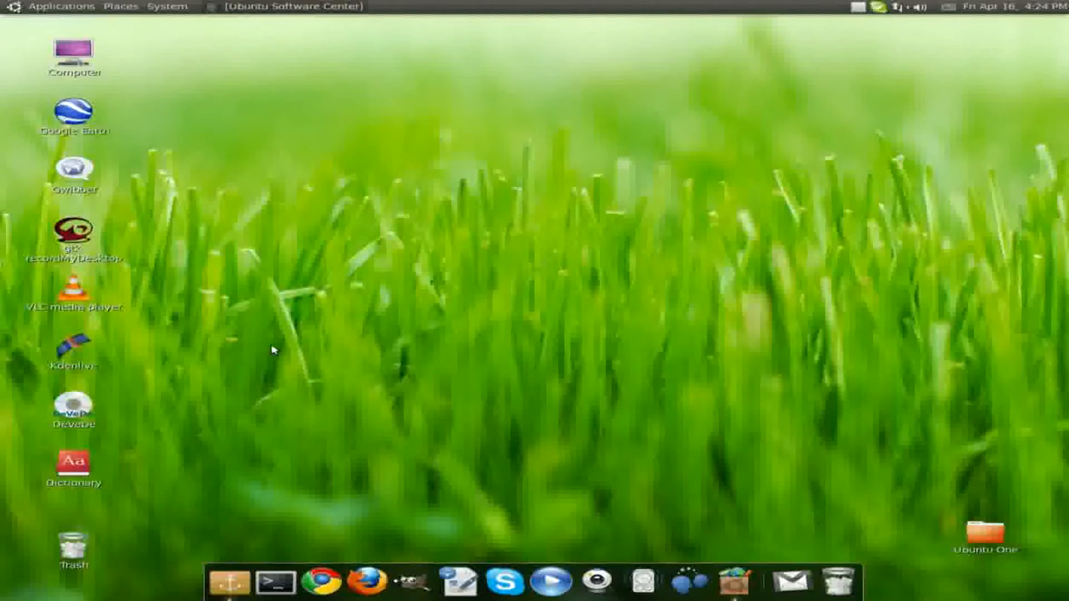
mouse_move(377, 191)
type("docky")
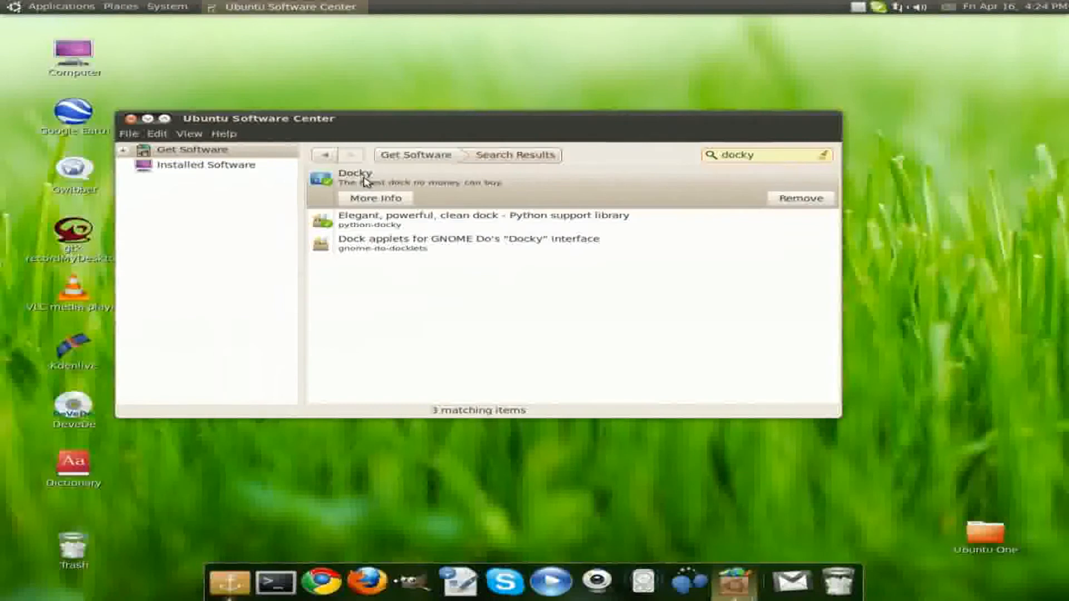
mouse_move(509, 342)
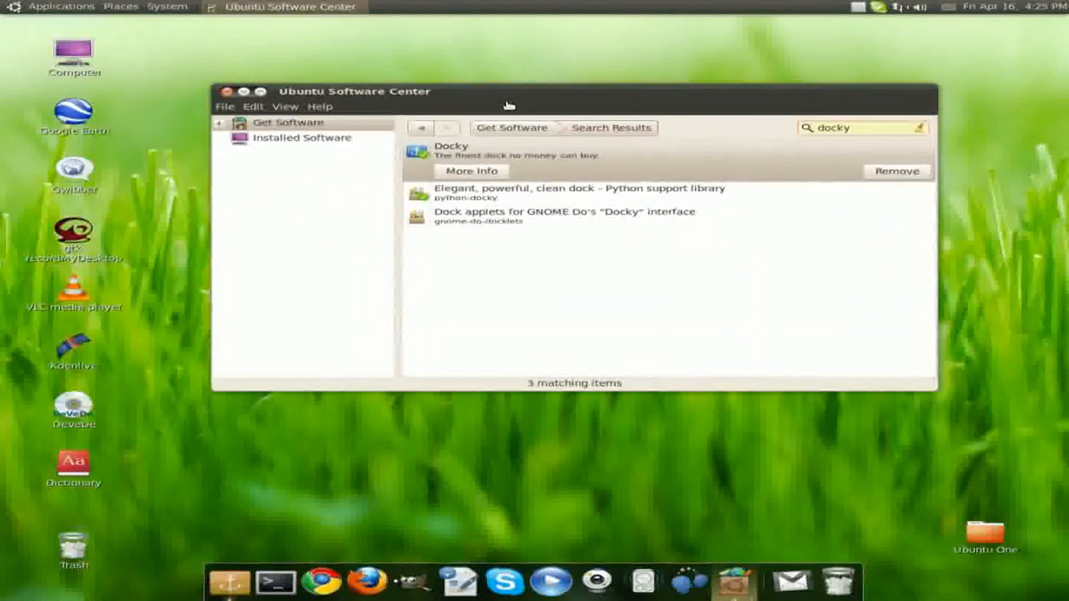
mouse_move(556, 191)
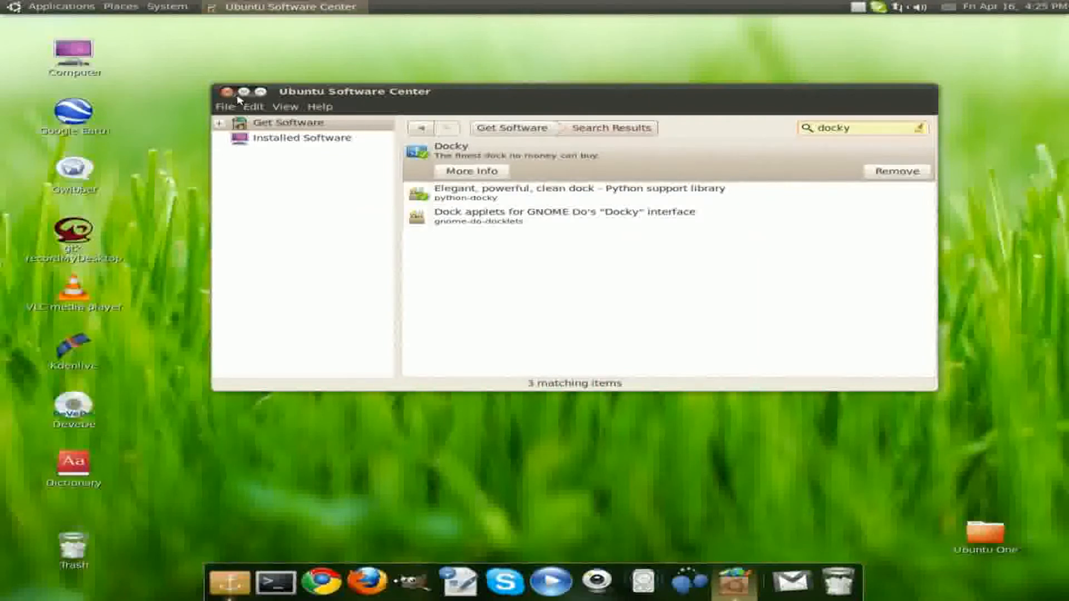
Close Ubuntu Software Center after installing Docky, returning to the desktop
left_click(228, 91)
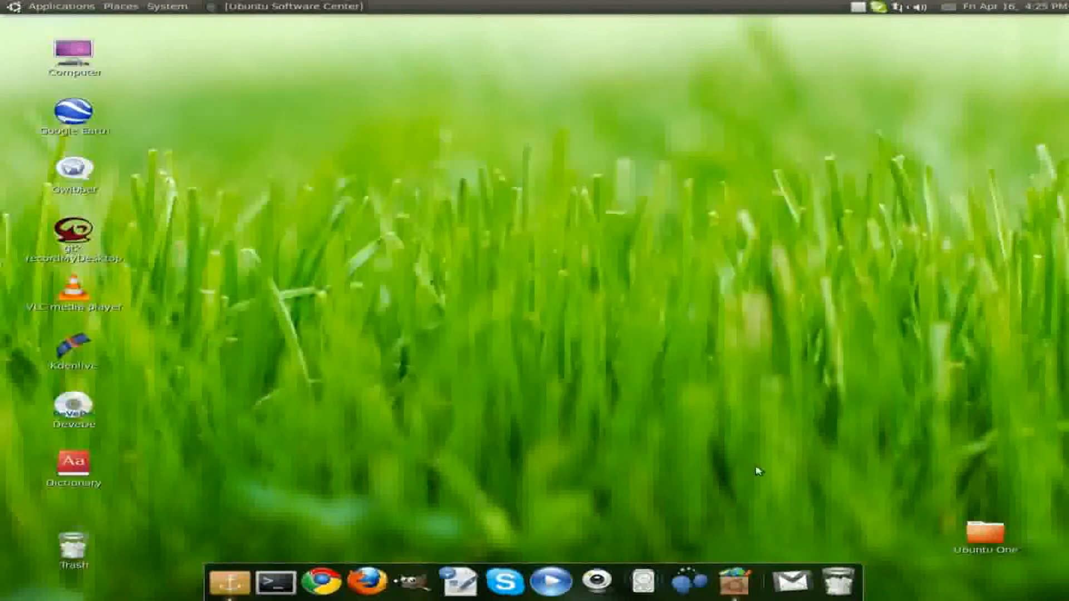
mouse_move(747, 460)
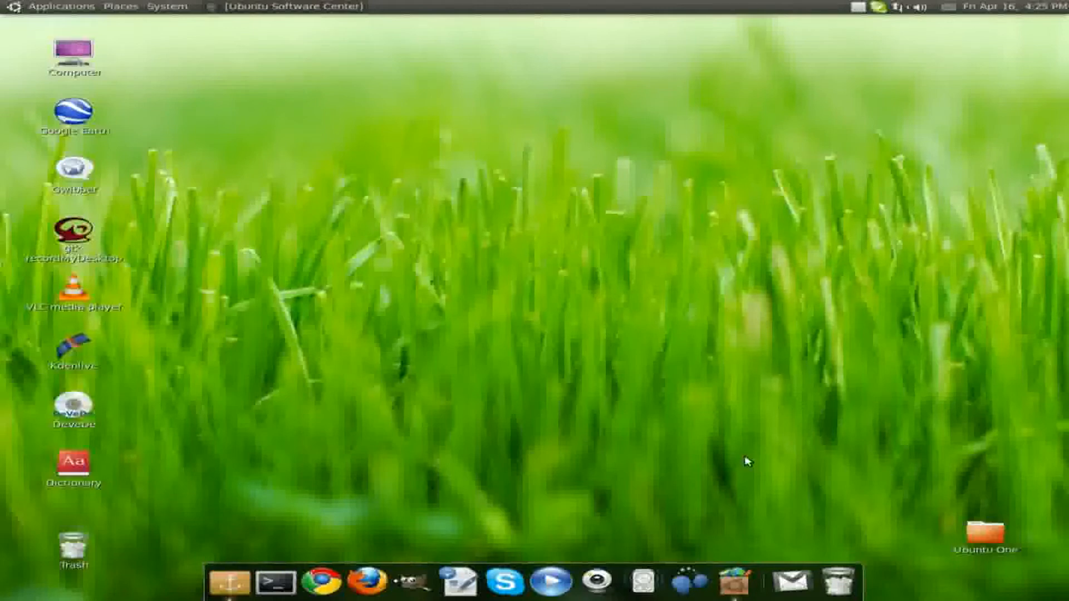
mouse_move(652, 107)
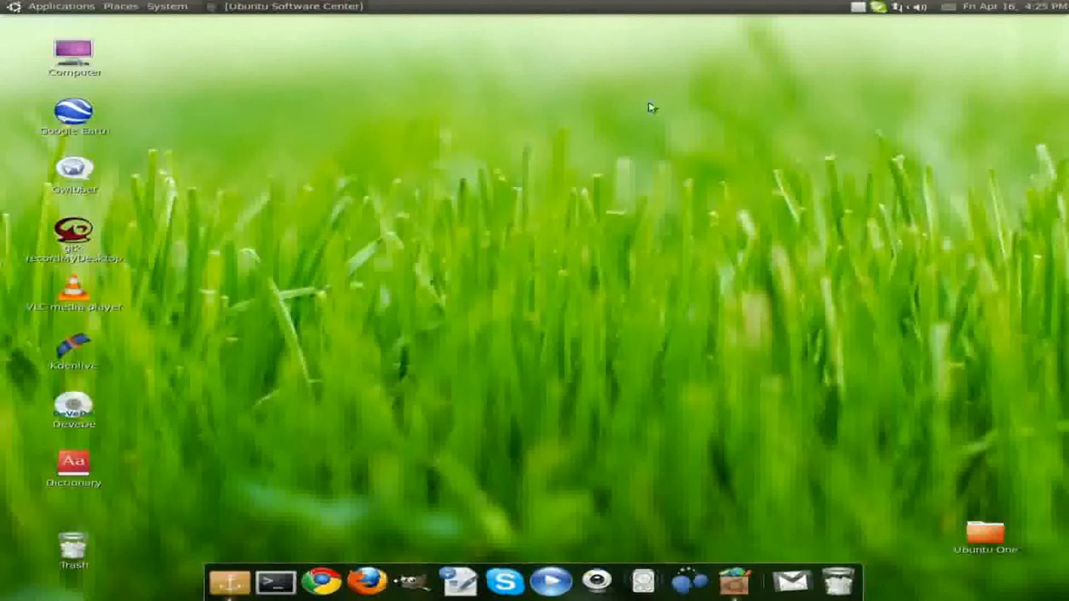
Launch Docky from the Applications > Accessories menu
left_click(64, 7)
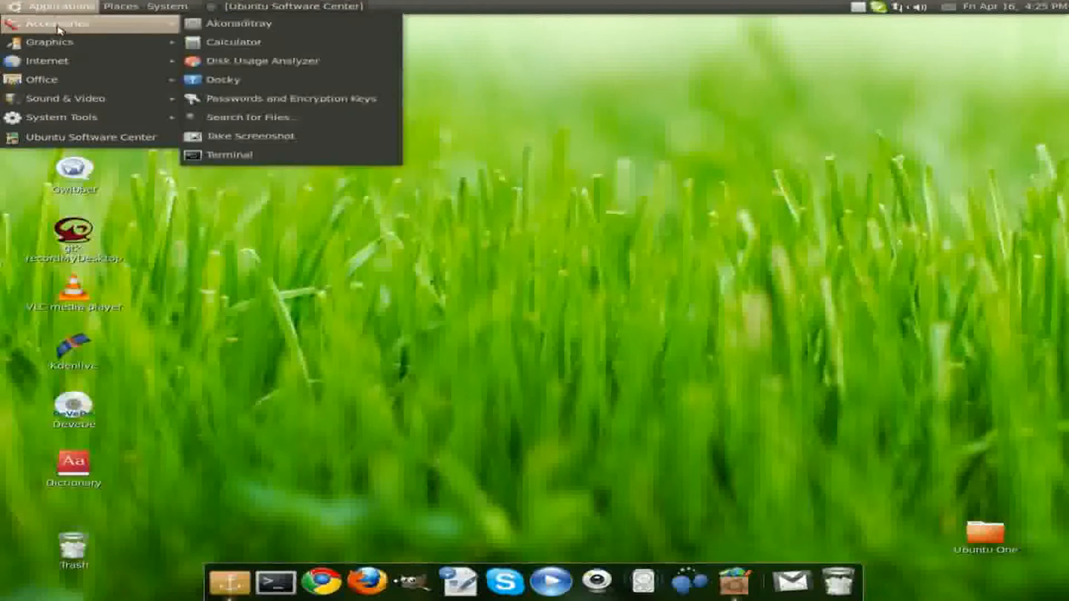
mouse_move(245, 81)
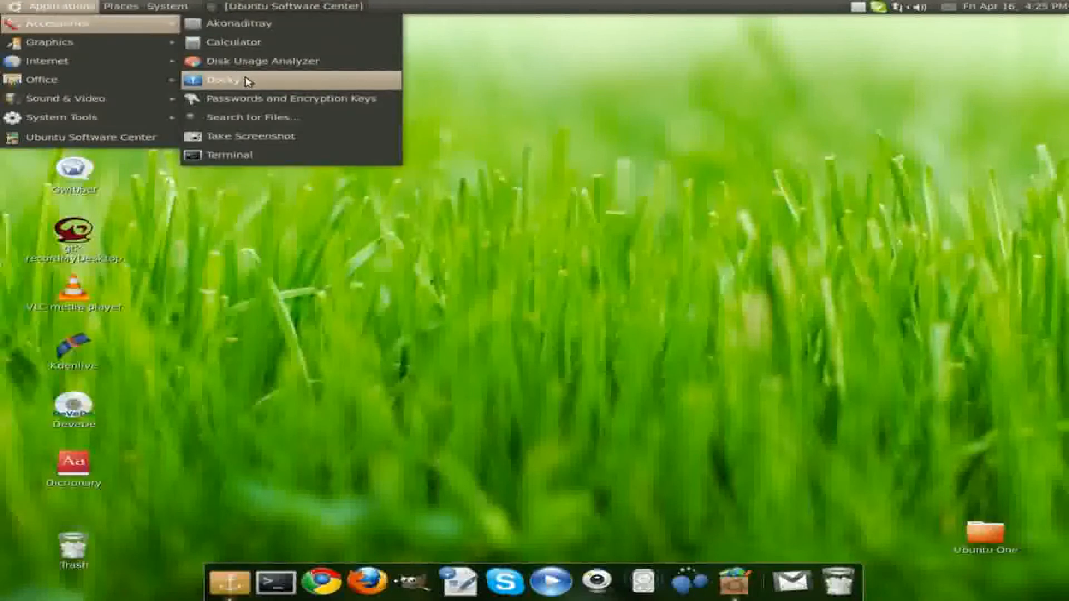
left_click(626, 293)
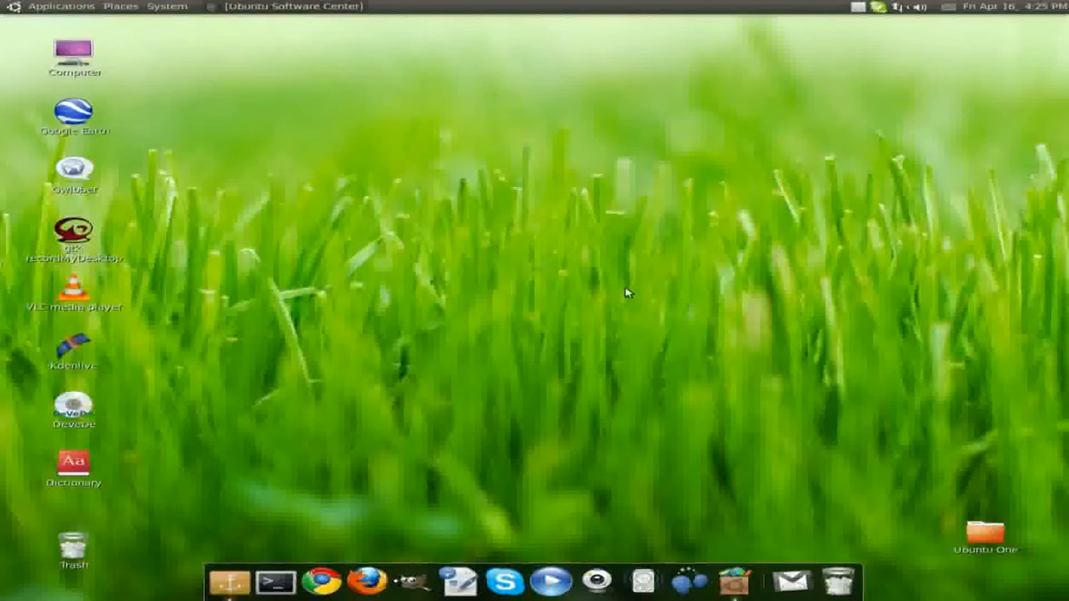
mouse_move(716, 326)
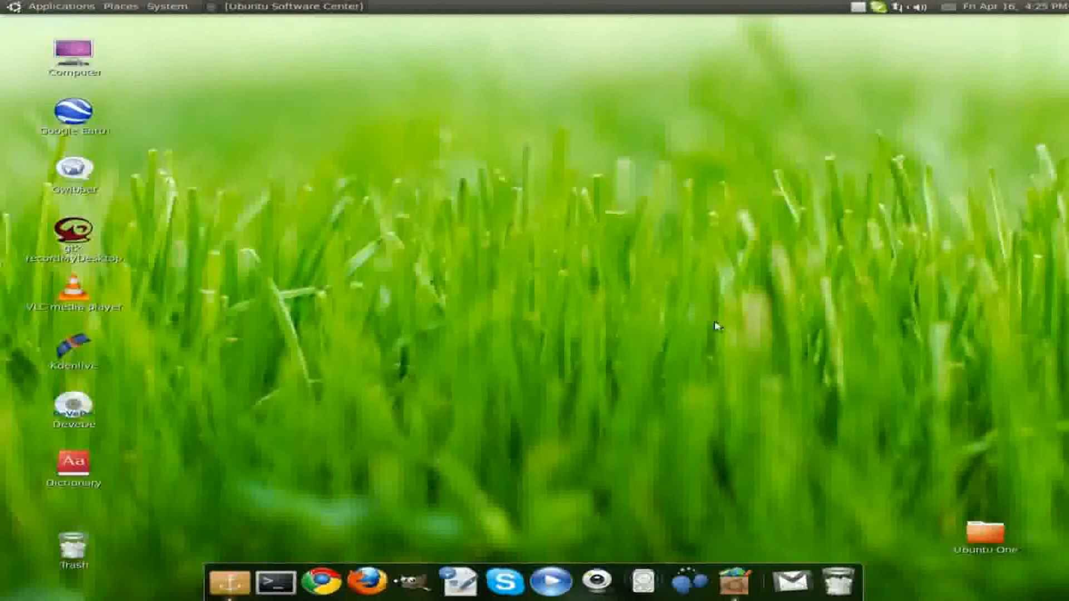
mouse_move(826, 573)
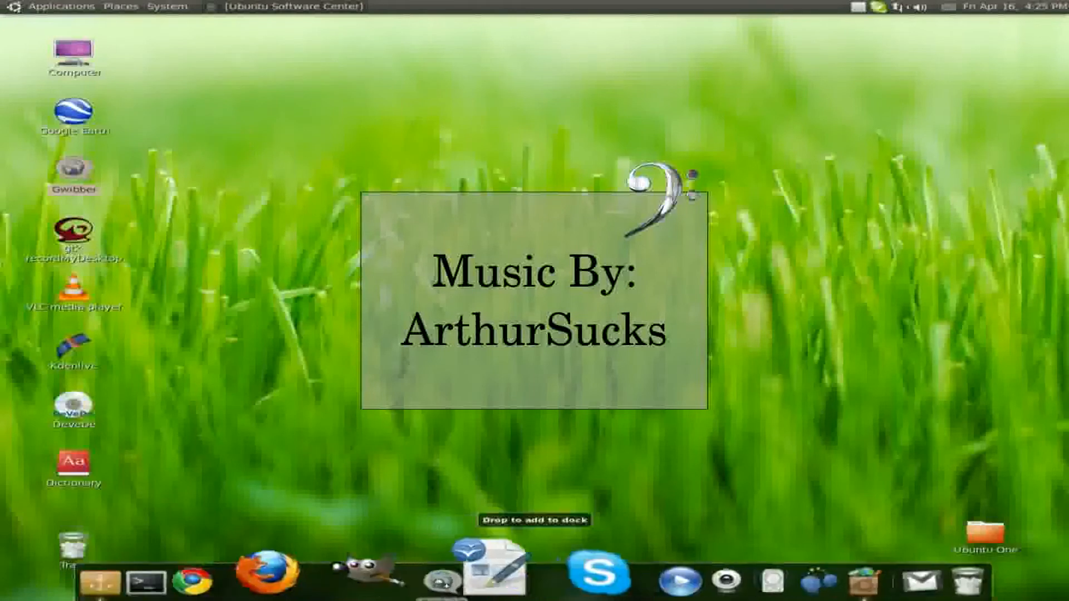
Pin a dragged application launcher onto the bottom Docky dock
left_click(64, 6)
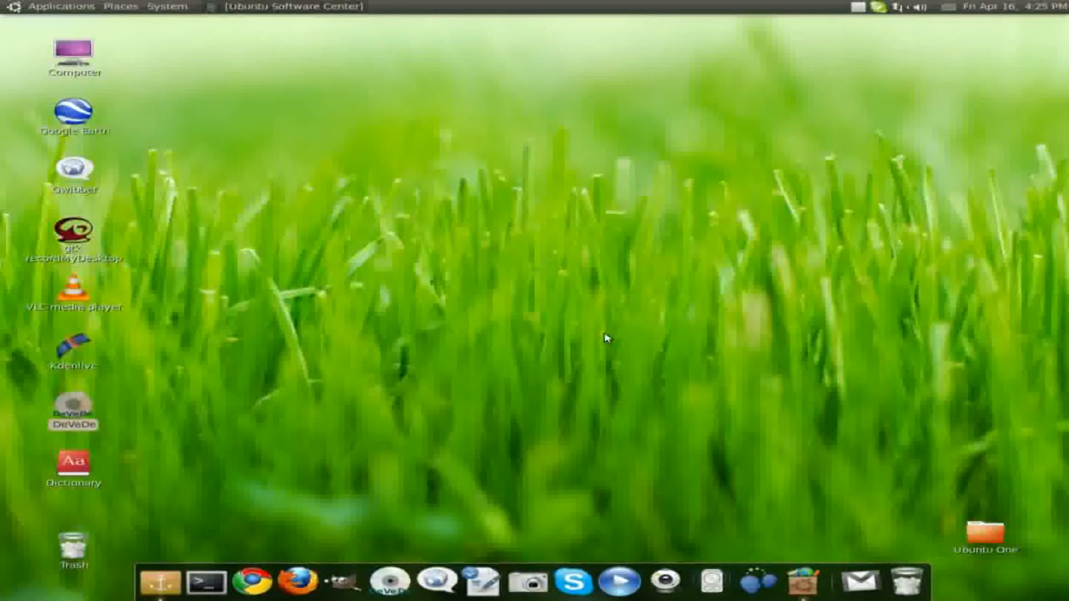
mouse_move(290, 498)
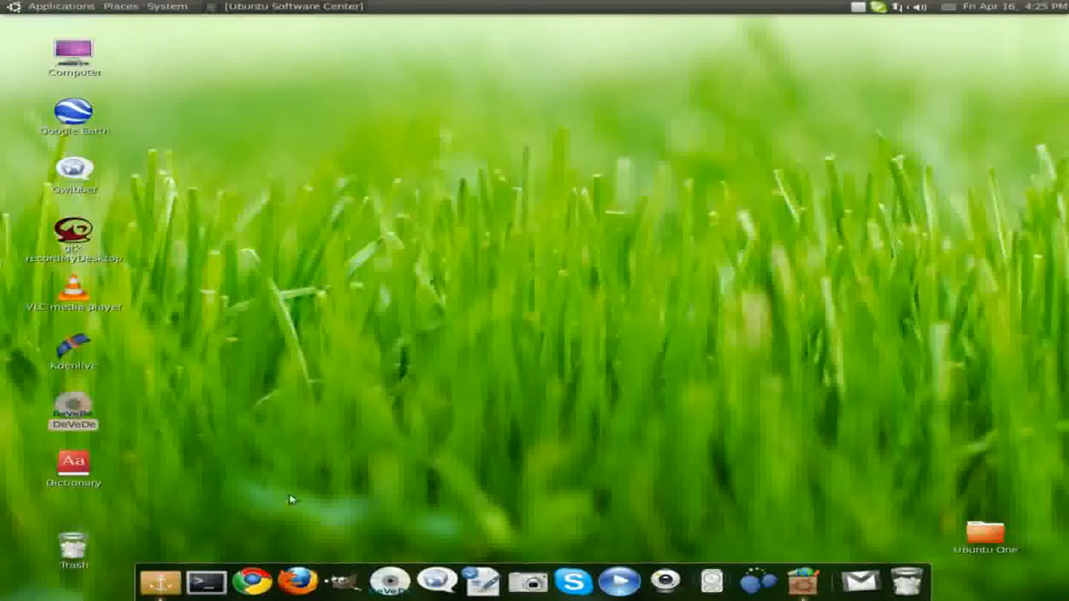
mouse_move(161, 569)
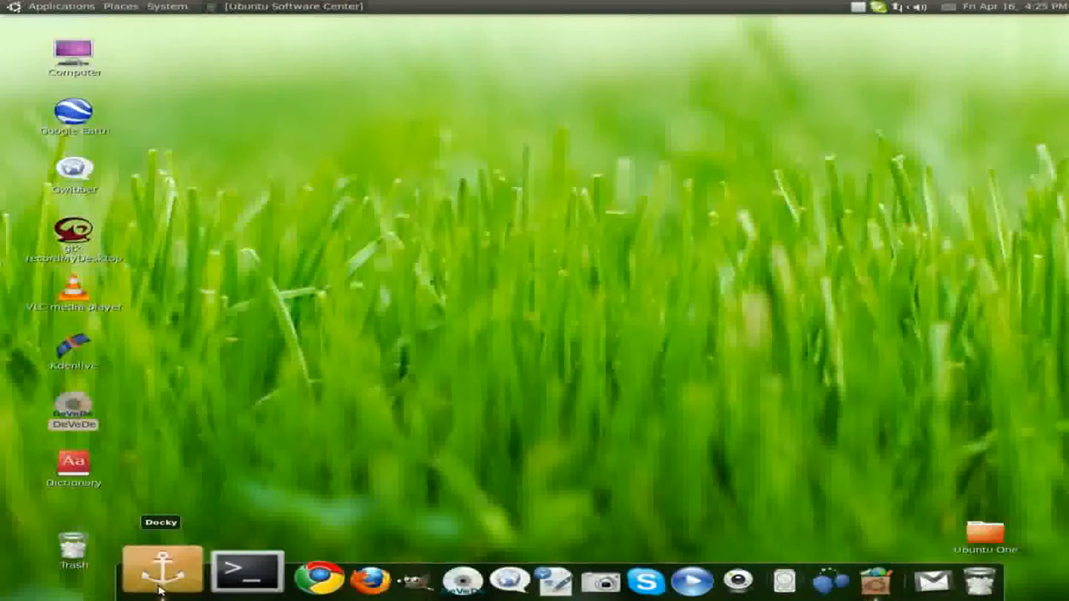
Enable the 3D Background option in Docky settings and dismiss the window
left_click(161, 569)
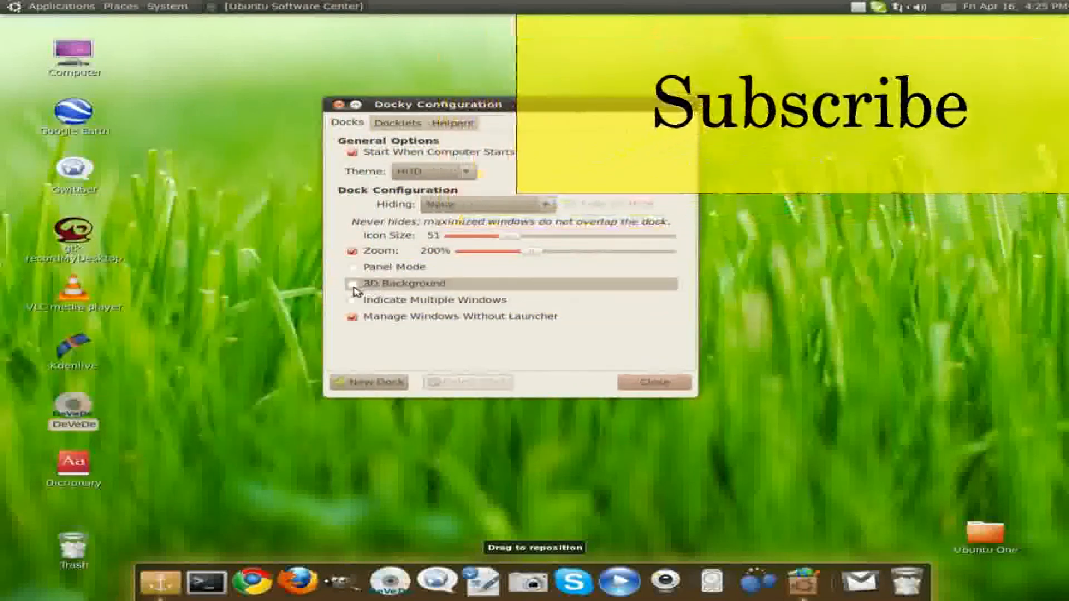
left_click(353, 284)
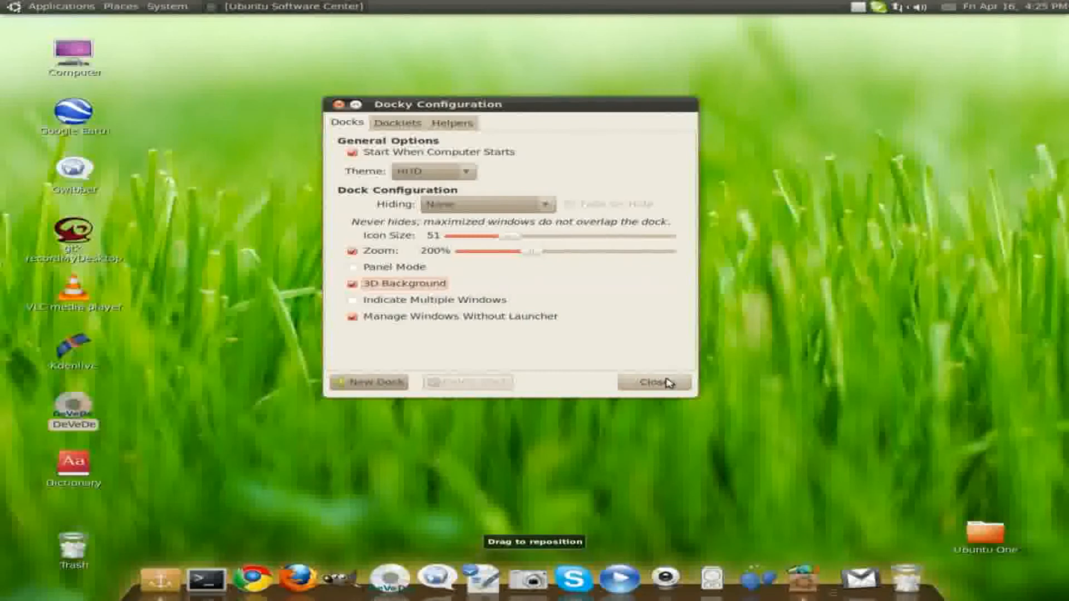
left_click(653, 382)
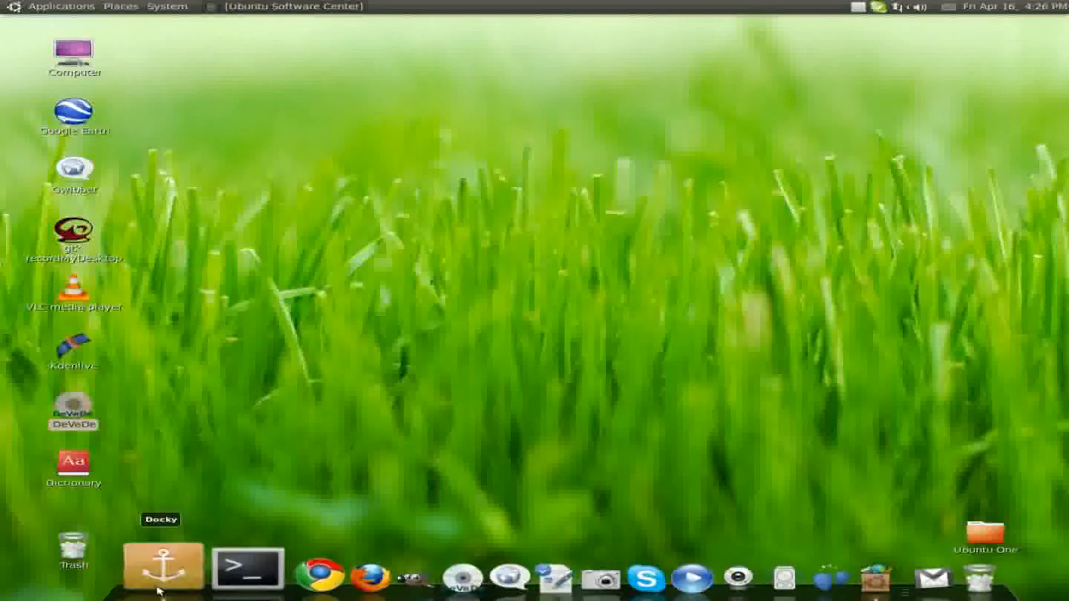
Reopen Docky settings and toggle Panel Mode on, then back off
left_click(162, 568)
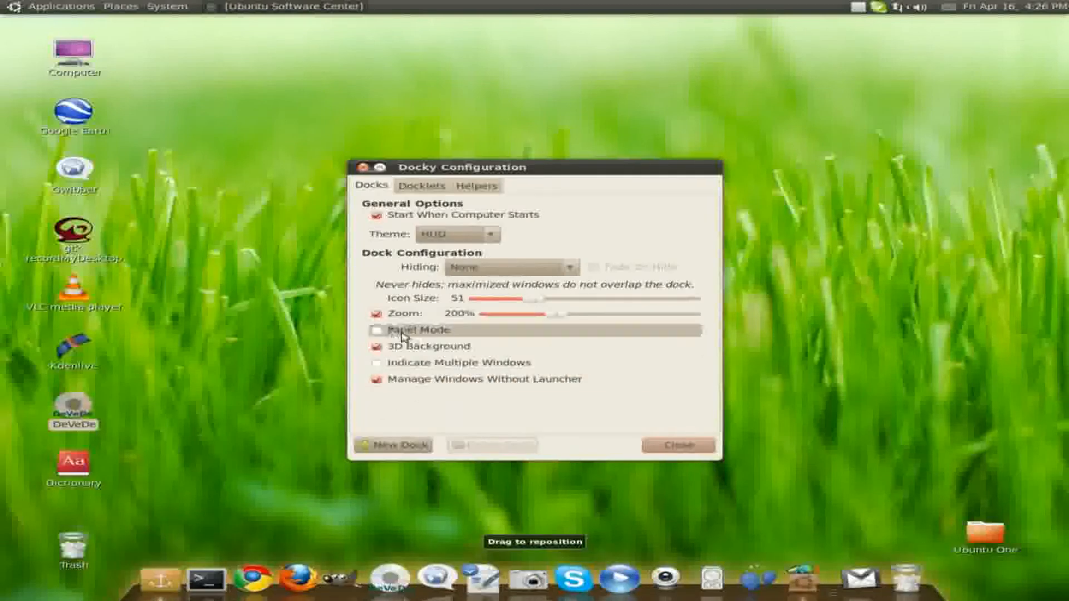
left_click(375, 329)
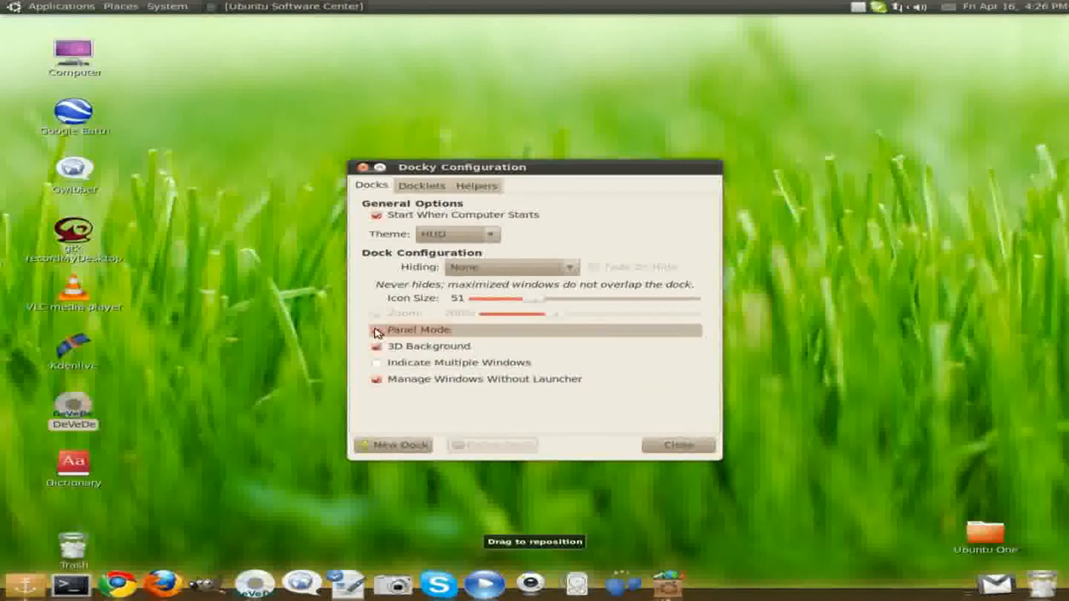
left_click(376, 330)
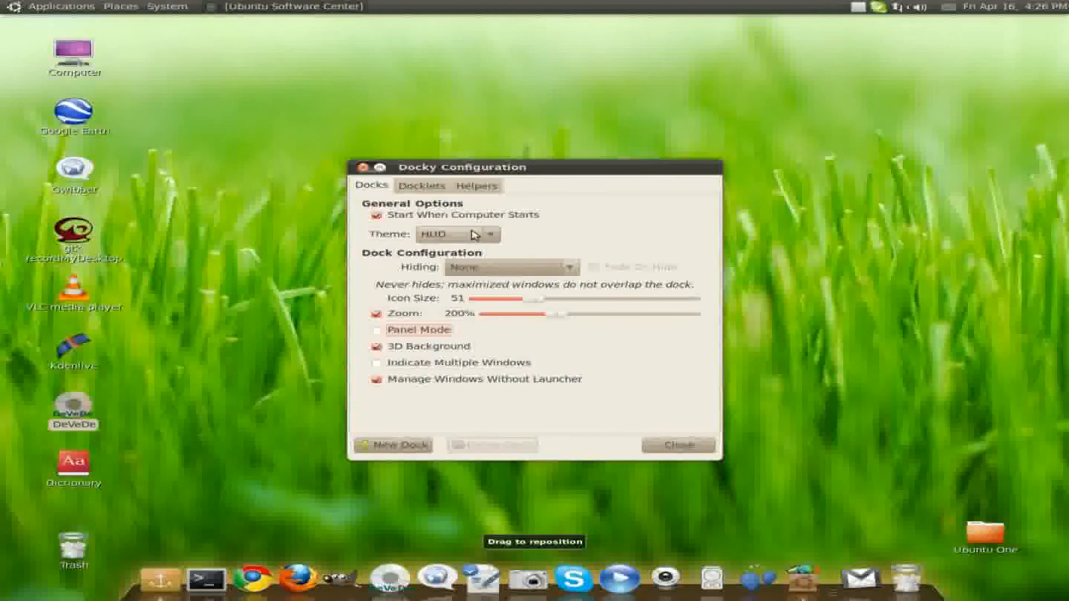
mouse_move(484, 257)
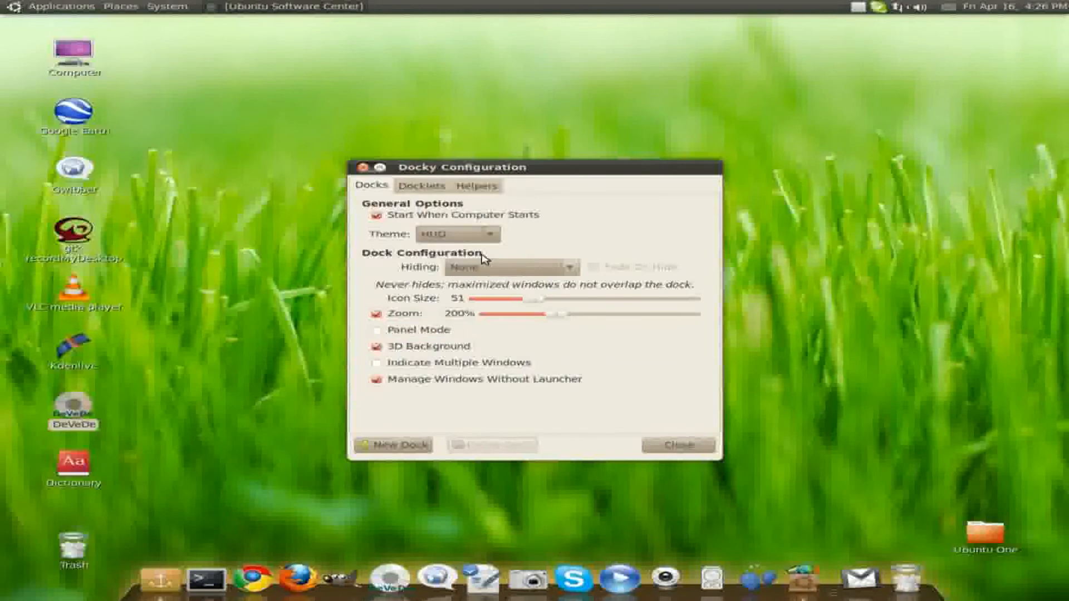
Switch the dock theme from HUD to Glass
left_click(456, 234)
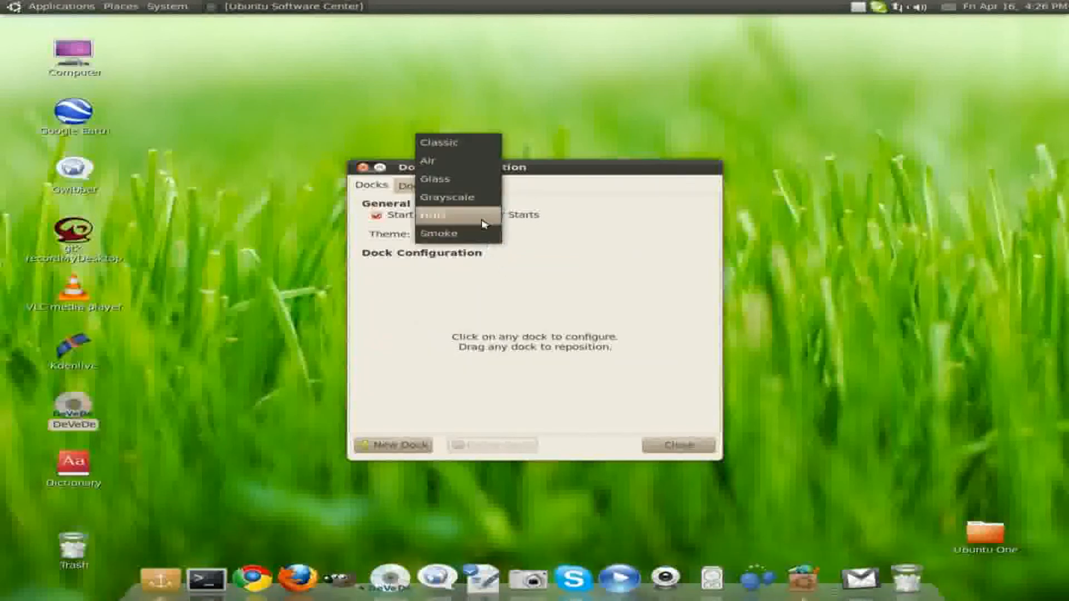
left_click(434, 178)
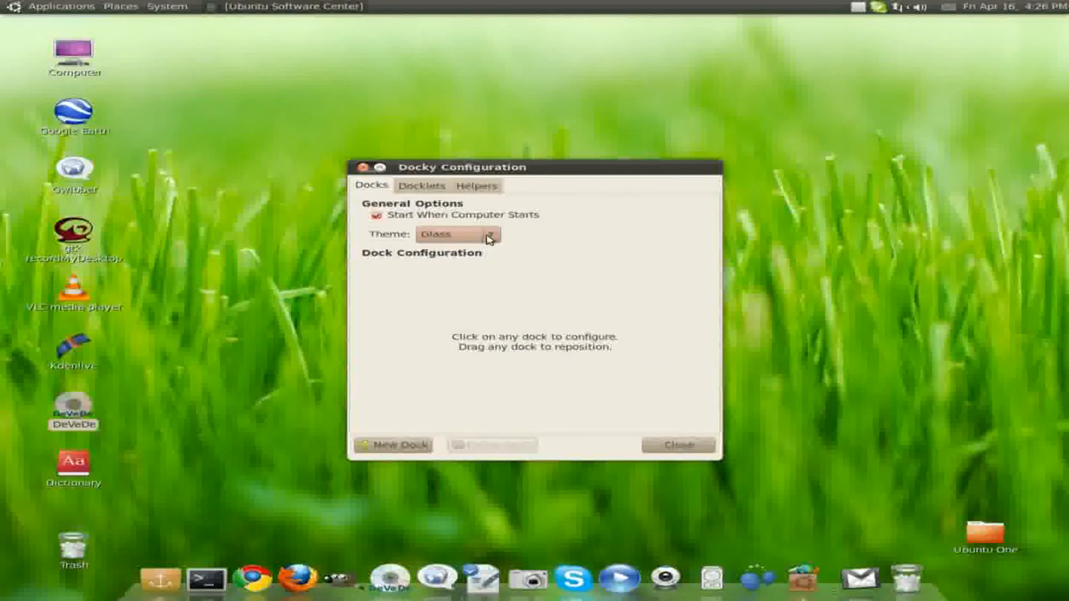
mouse_move(512, 339)
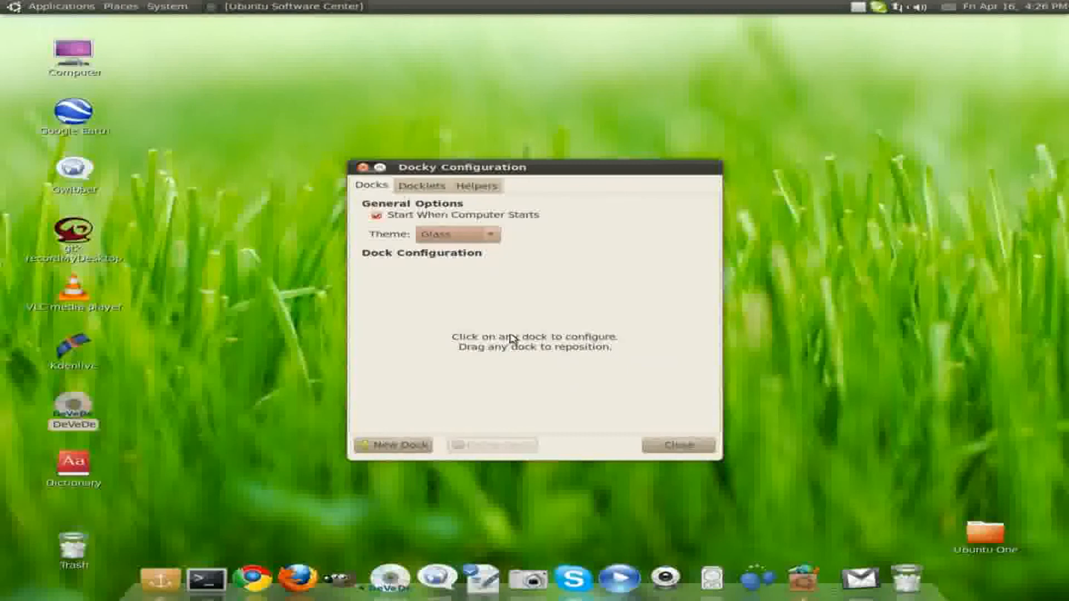
mouse_move(394, 446)
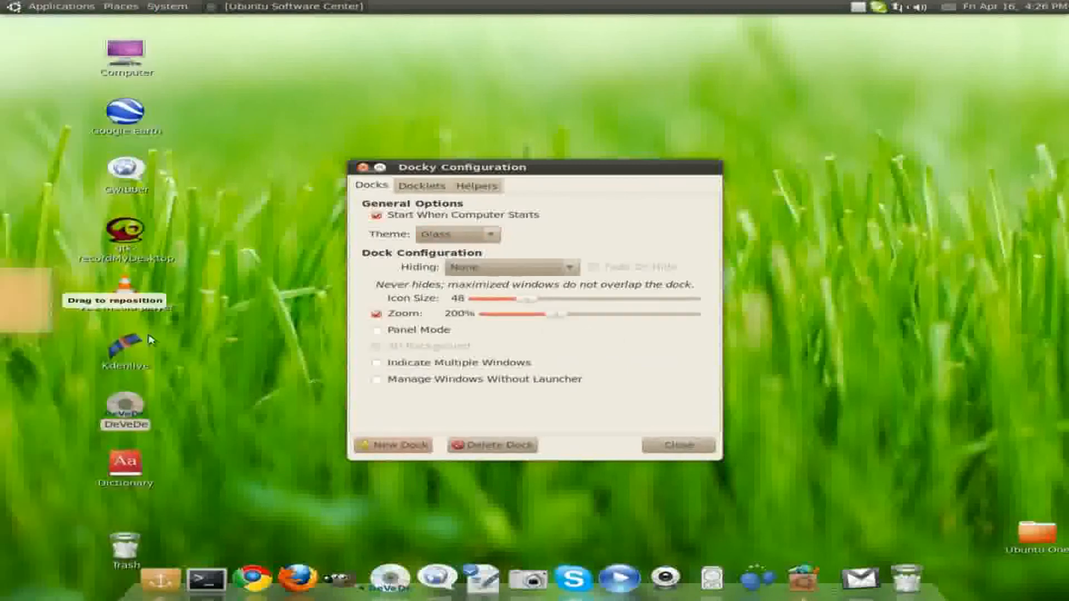
mouse_move(29, 315)
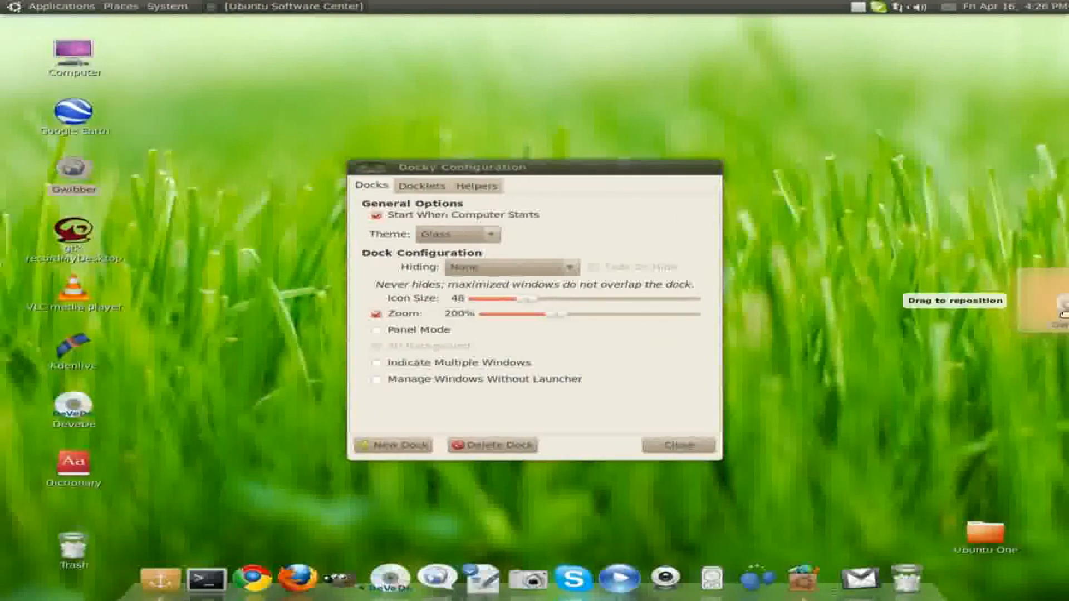
Place the newly created second dock along the right screen edge
left_click(678, 444)
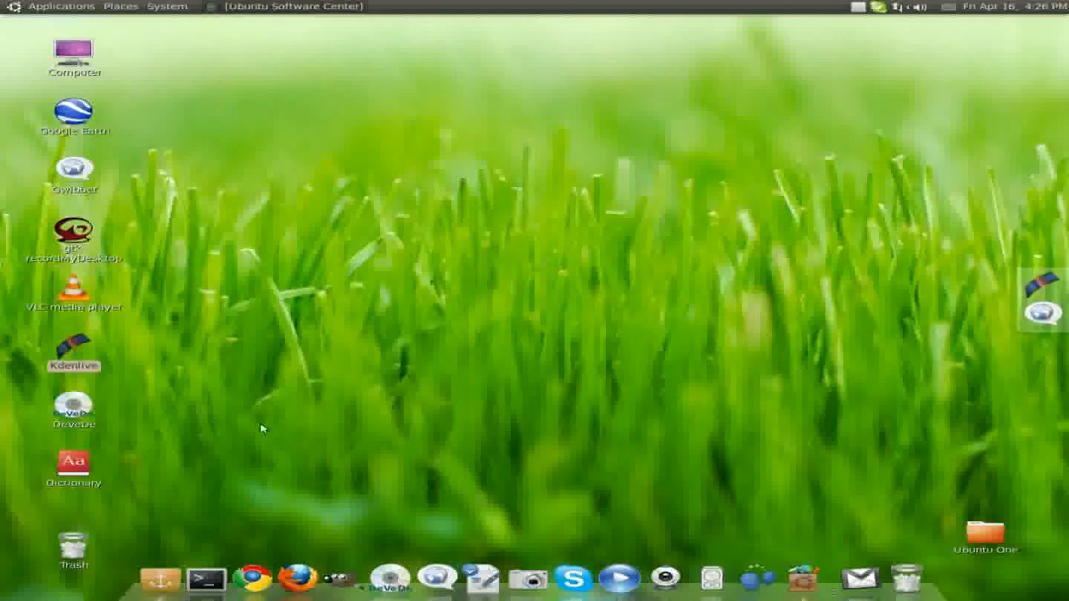
mouse_move(1037, 314)
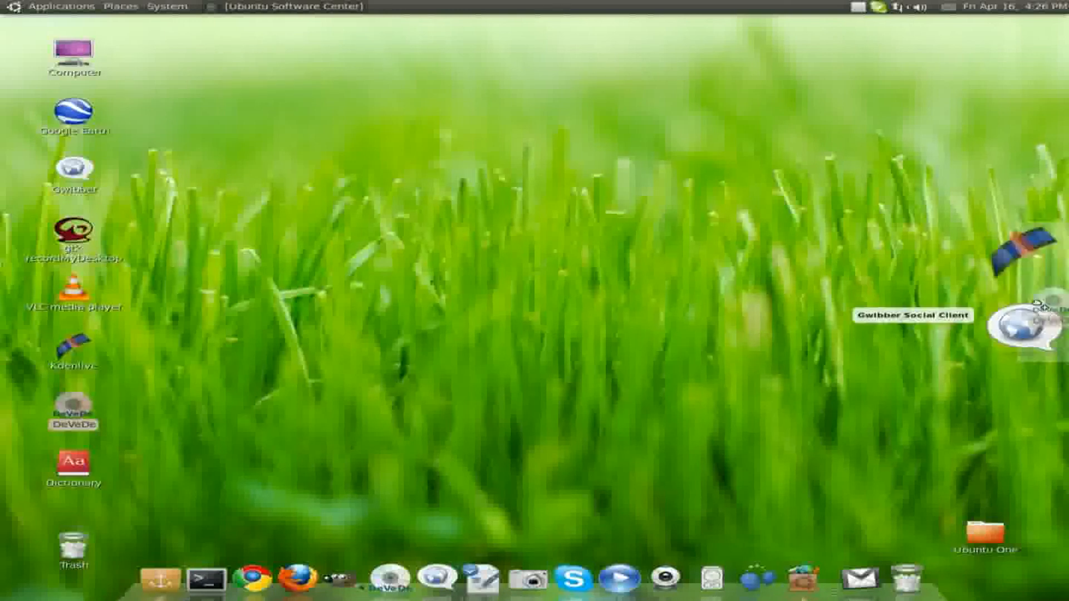
mouse_move(74, 552)
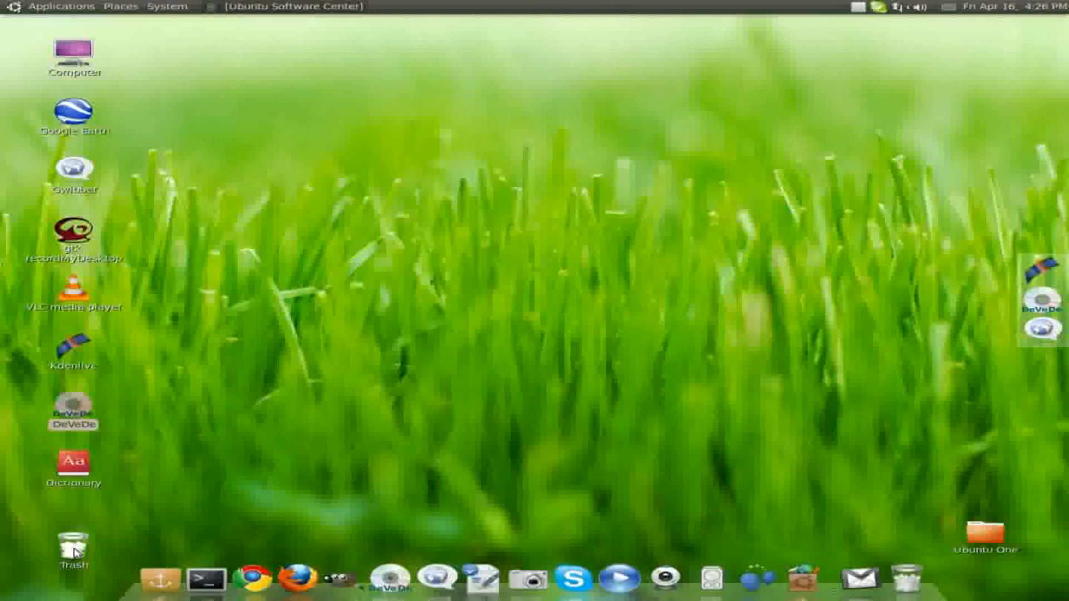
mouse_move(1050, 299)
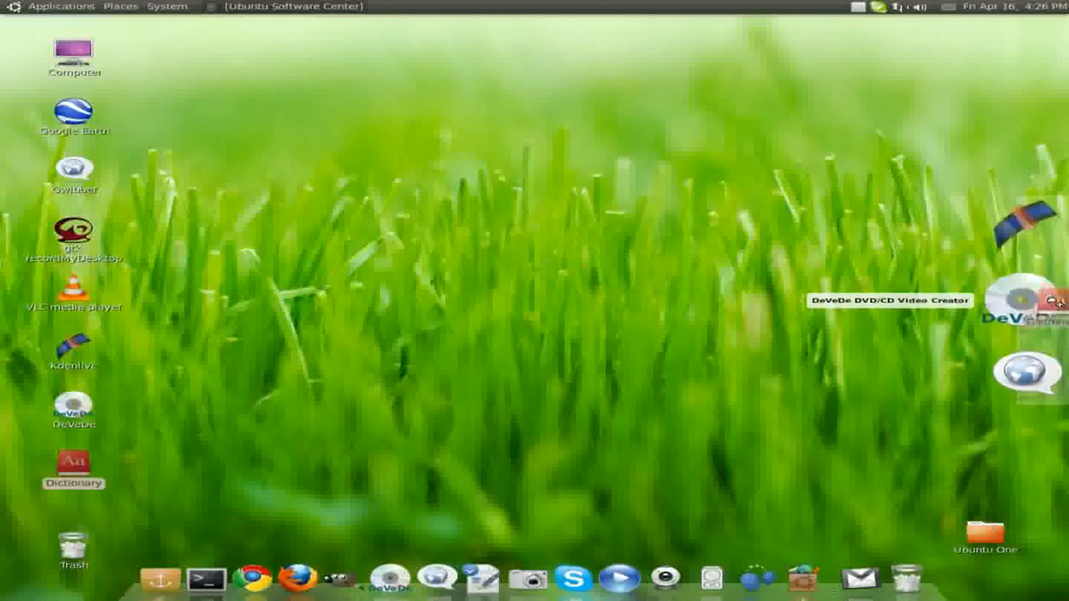